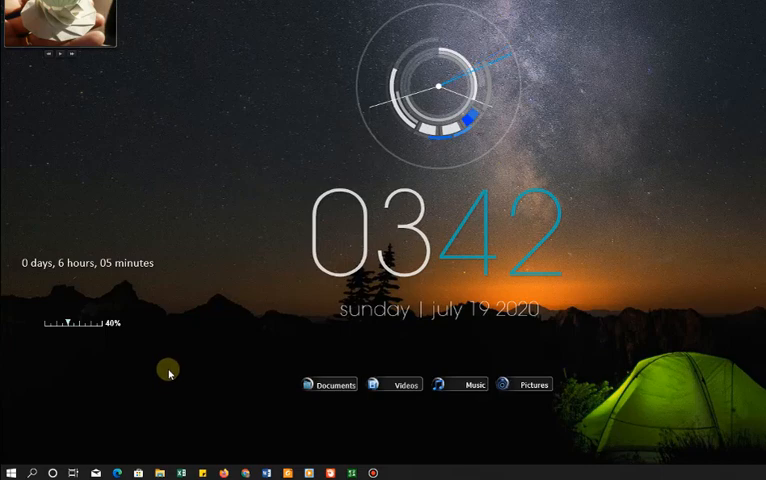
{"action": "mouse_move", "coordinate": [32, 466]}
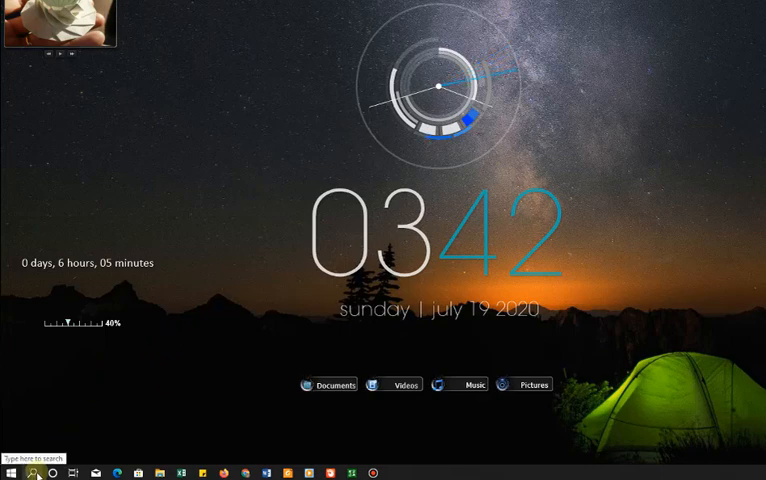
Search for 'troubleshoot' from the taskbar and reach the Troubleshoot settings page
{"action": "left_click", "coordinate": [32, 472]}
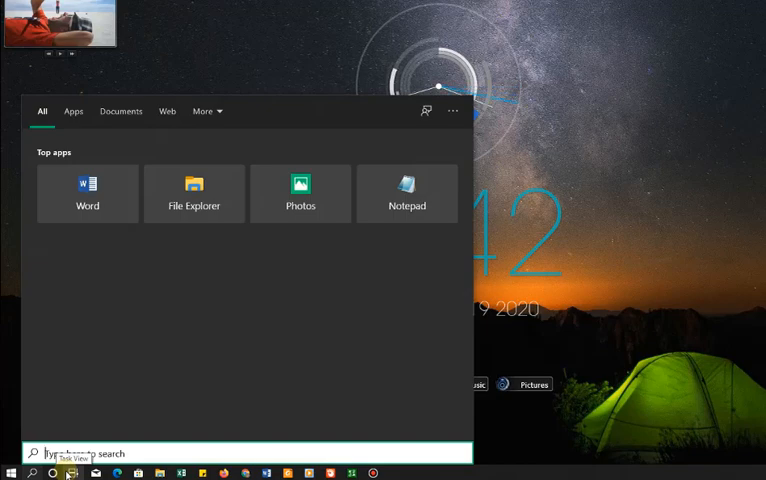
{"action": "type", "text": "this pc"}
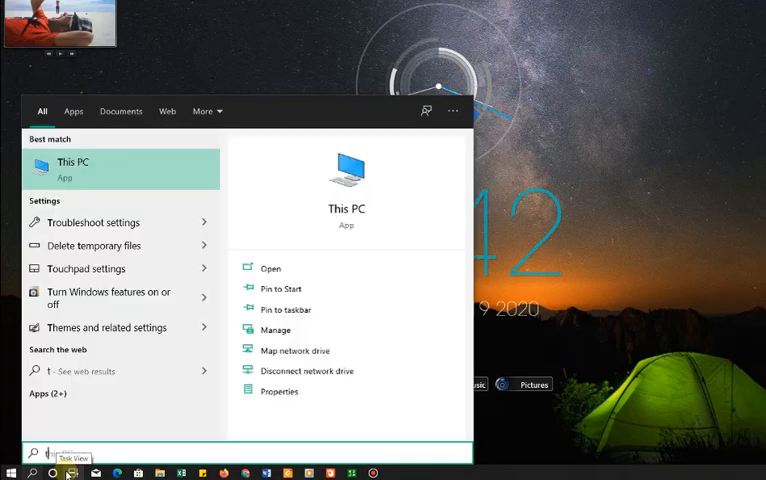
{"action": "type", "text": "troi"}
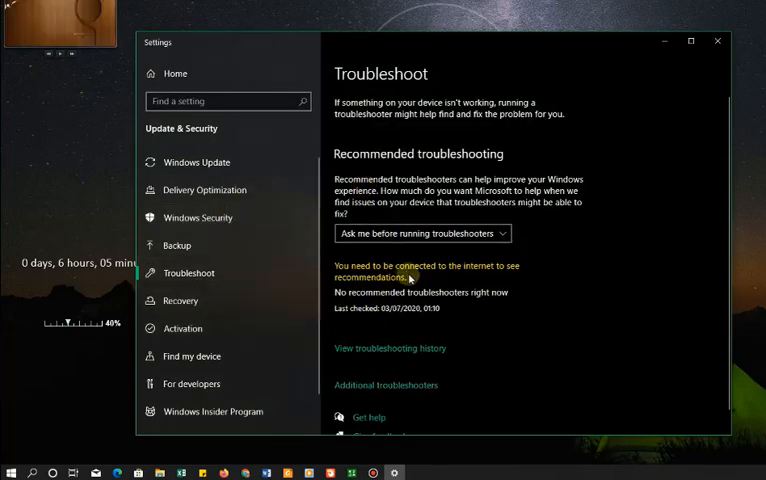
{"action": "mouse_move", "coordinate": [450, 320]}
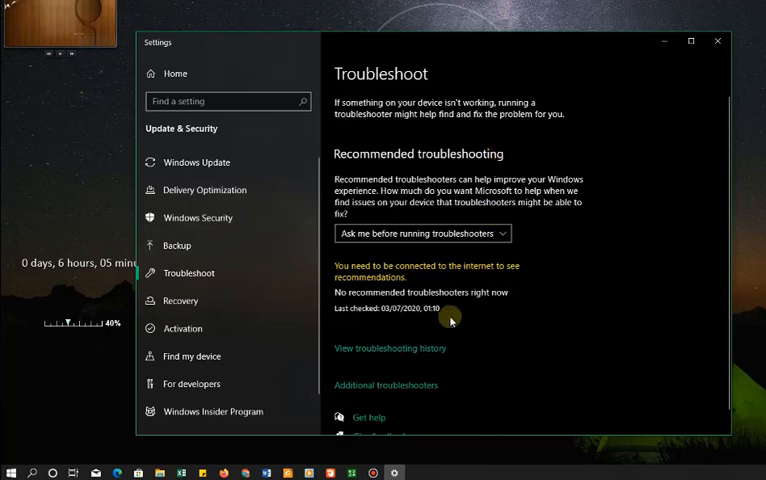
{"action": "mouse_move", "coordinate": [422, 384]}
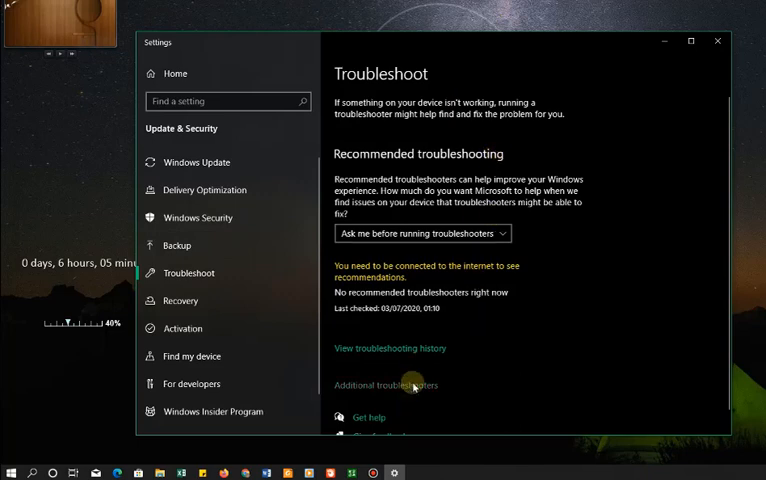
Run the Windows Update troubleshooter under Additional troubleshooters, then close it after no problem is found
{"action": "left_click", "coordinate": [384, 384]}
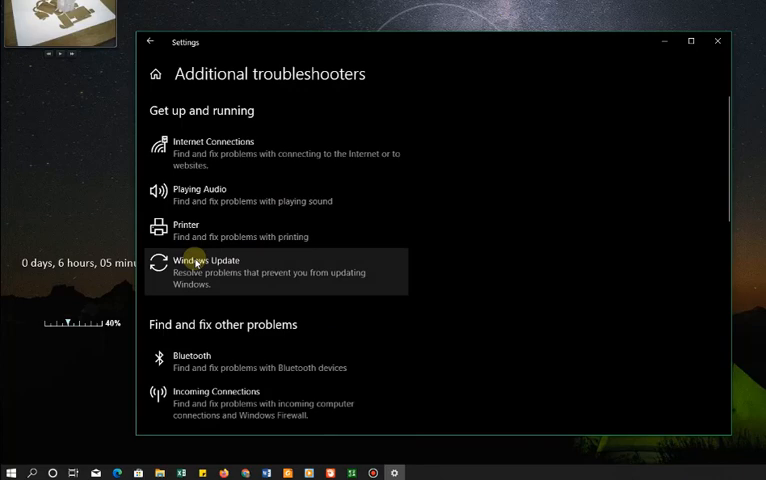
{"action": "mouse_move", "coordinate": [304, 278]}
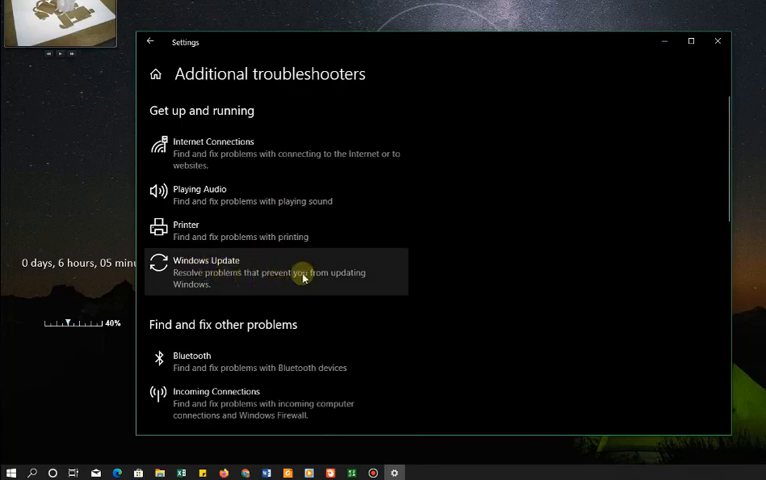
{"action": "left_click", "coordinate": [276, 272]}
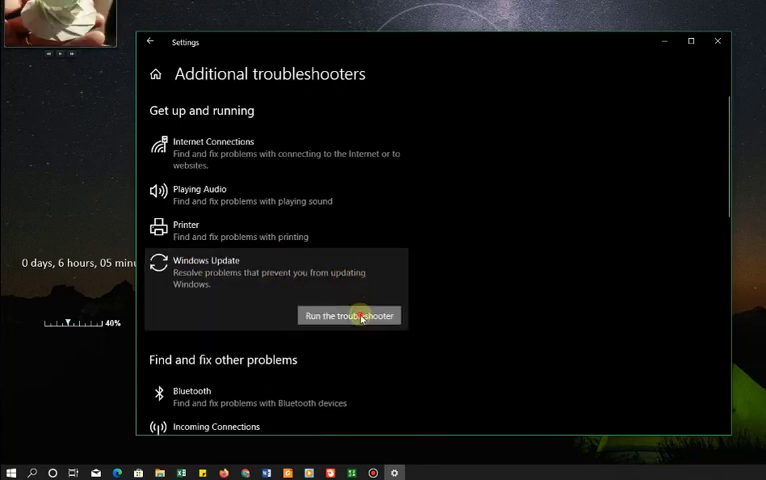
{"action": "left_click", "coordinate": [348, 316]}
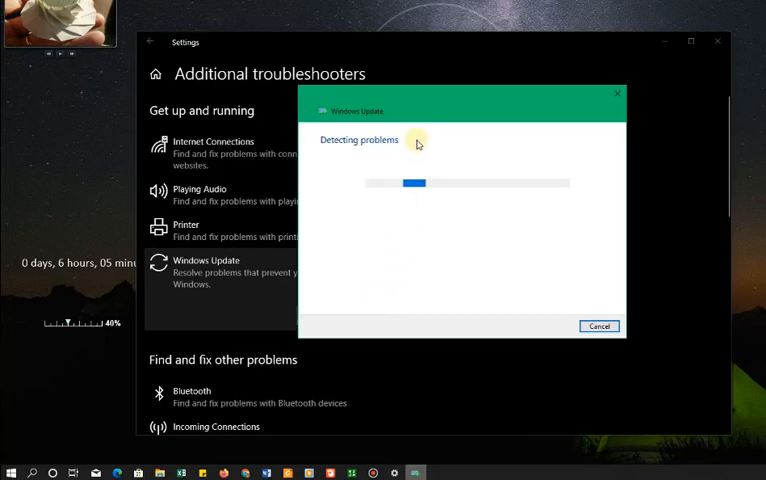
{"action": "mouse_move", "coordinate": [392, 128]}
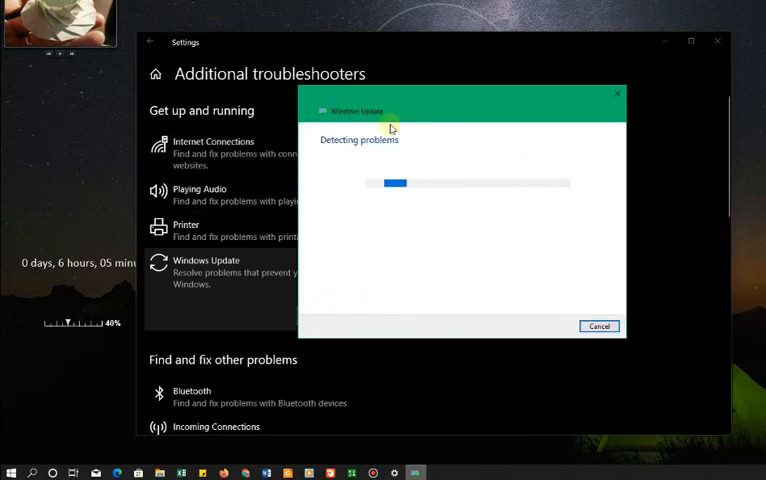
{"action": "mouse_move", "coordinate": [500, 196]}
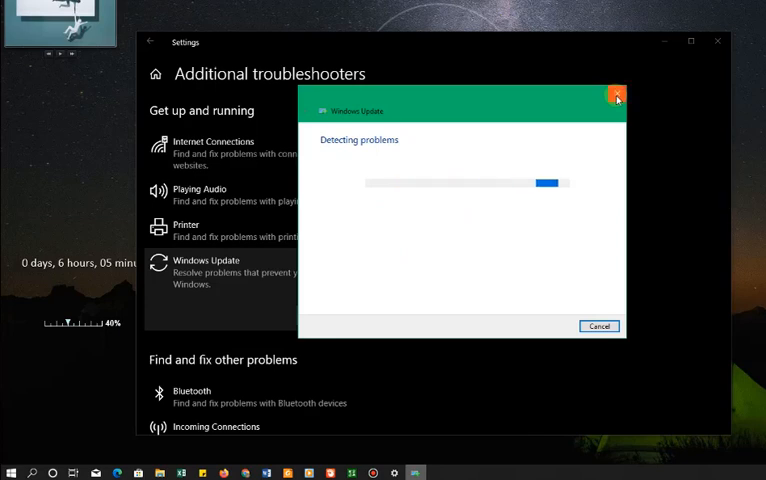
{"action": "mouse_move", "coordinate": [614, 96]}
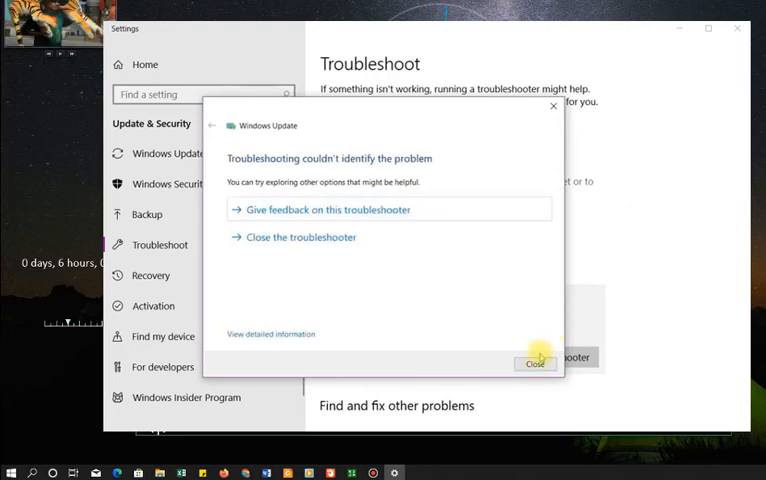
{"action": "left_click", "coordinate": [532, 364]}
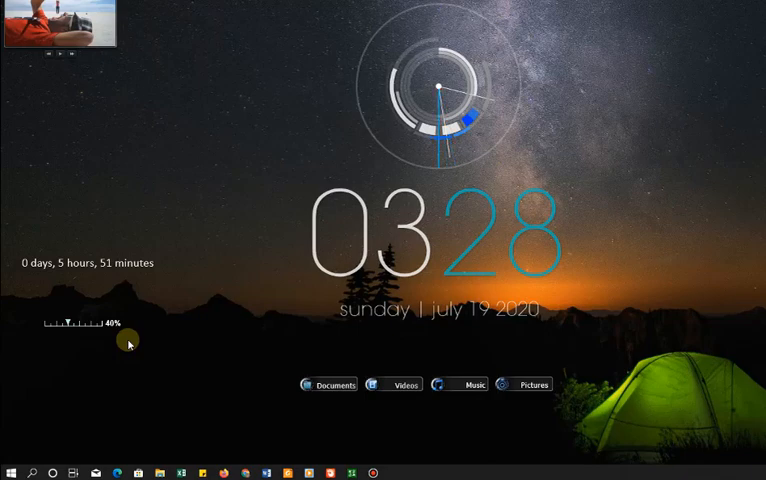
{"action": "mouse_move", "coordinate": [32, 472]}
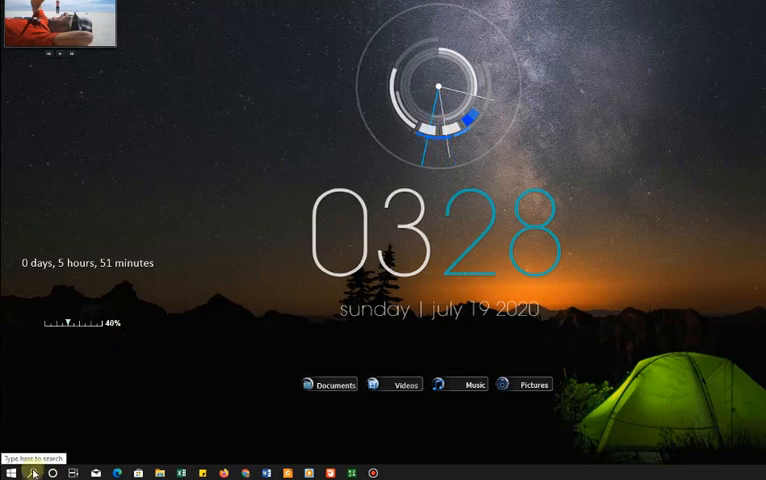
Search for 'file explorer' from the taskbar and launch File Explorer
{"action": "left_click", "coordinate": [32, 472]}
{"action": "type", "text": "fe"}
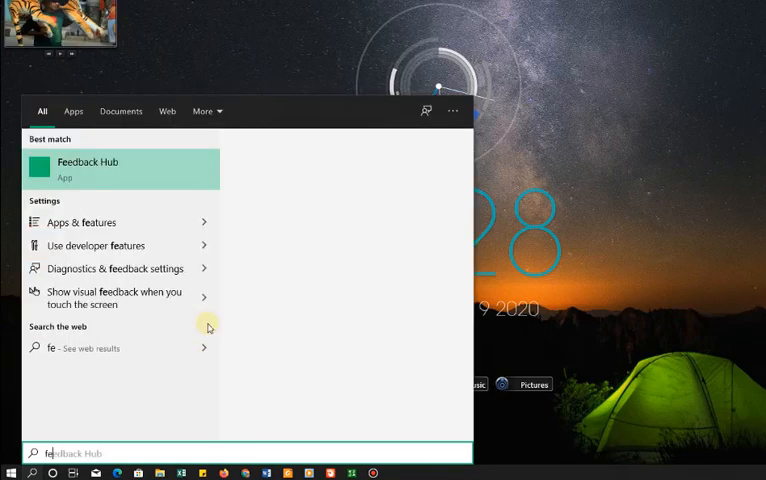
{"action": "type", "text": "file explorer"}
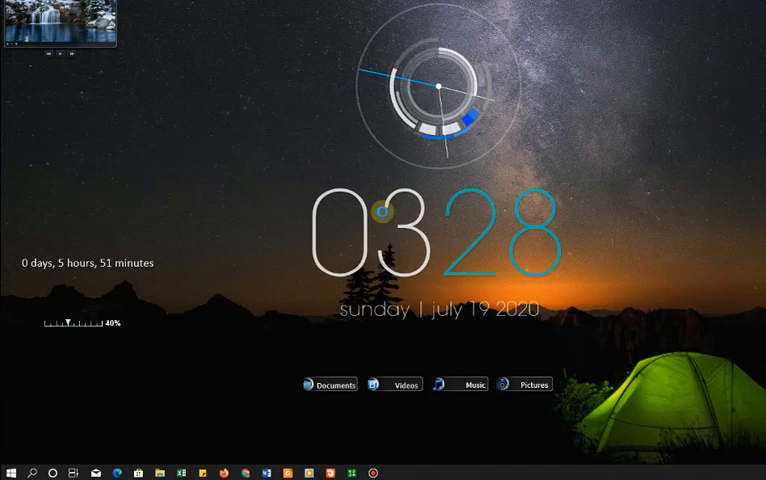
{"action": "left_click", "coordinate": [160, 468]}
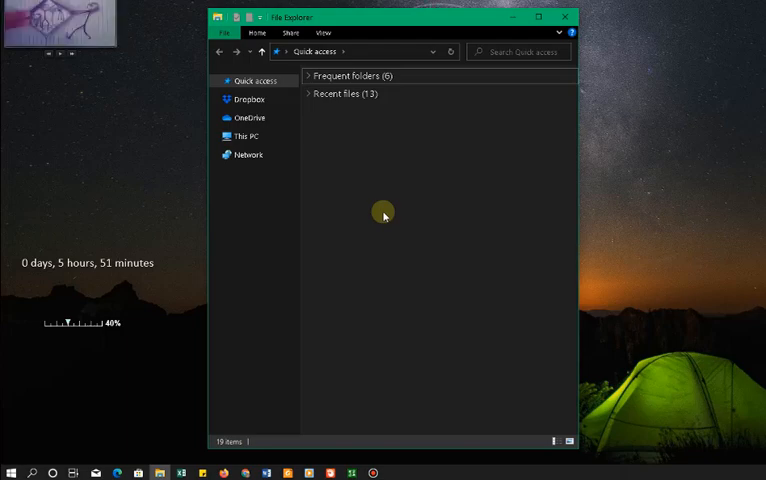
{"action": "mouse_move", "coordinate": [388, 218]}
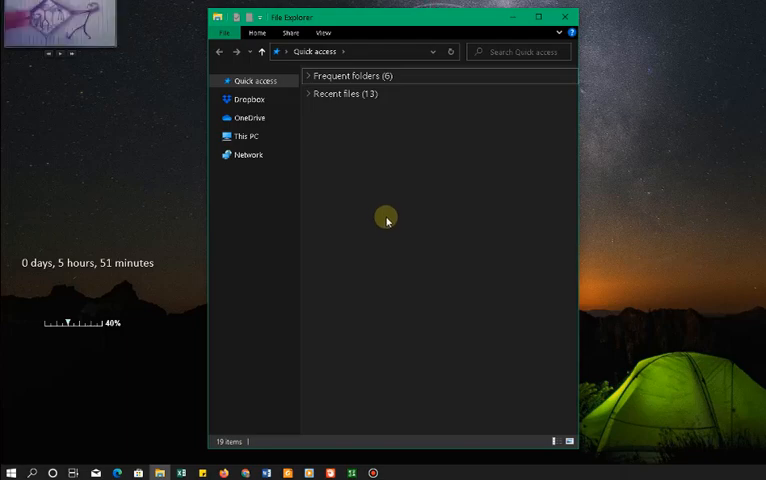
Go to This PC and enter Local Disk (C:)
{"action": "left_click", "coordinate": [248, 136]}
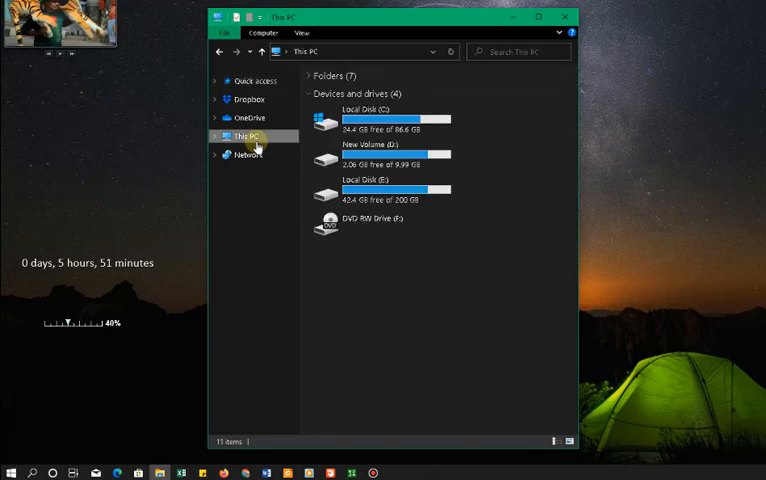
{"action": "mouse_move", "coordinate": [384, 120]}
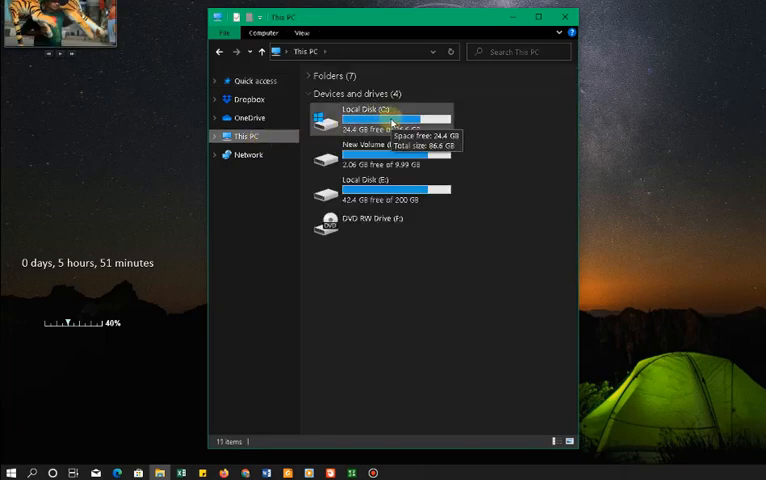
{"action": "double_click", "coordinate": [364, 112]}
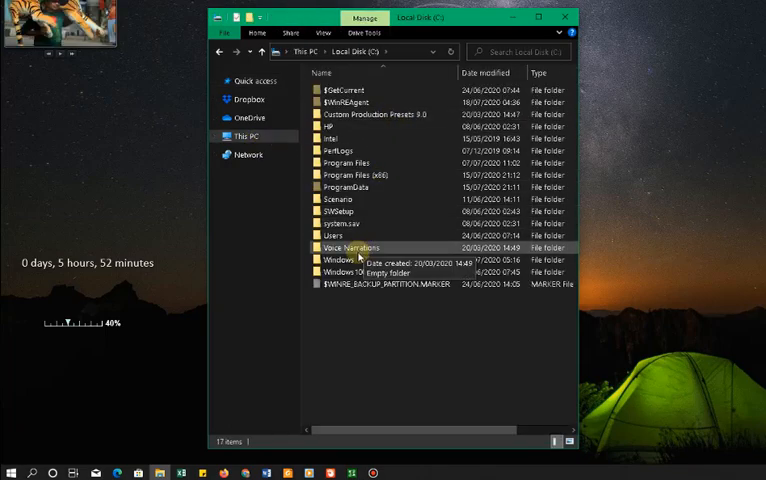
{"action": "mouse_move", "coordinate": [368, 260]}
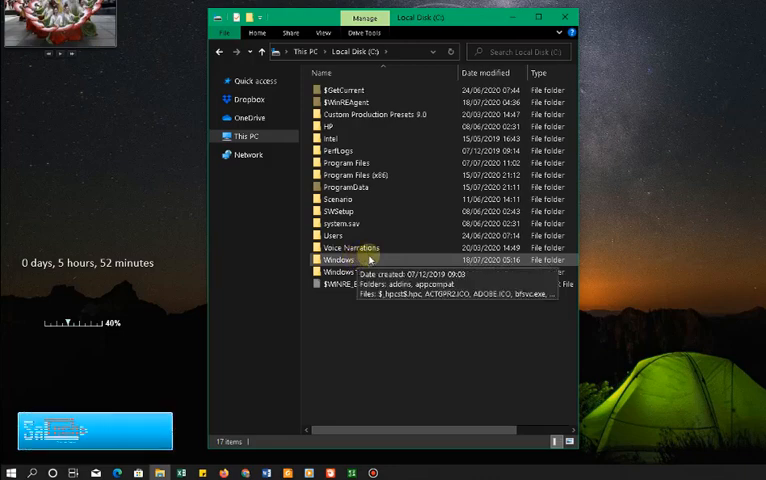
Enter C:\Windows\SoftwareDistribution and select all its contents for deletion
{"action": "double_click", "coordinate": [336, 260]}
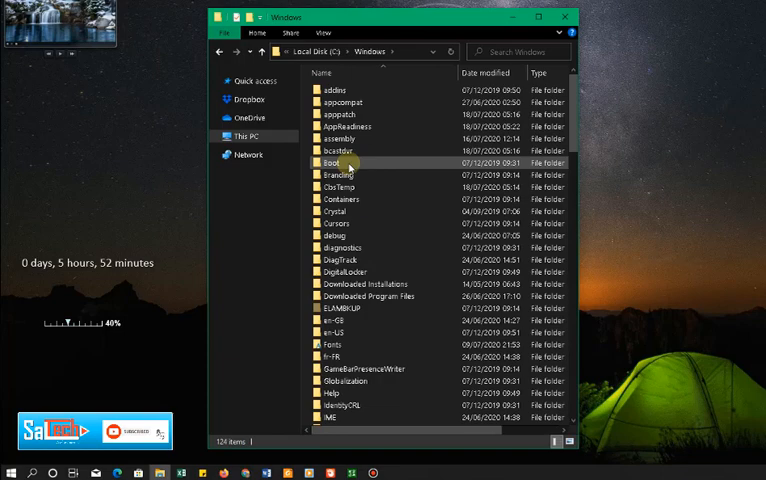
{"action": "scroll", "scroll_direction": "down", "scroll_amount": 3}
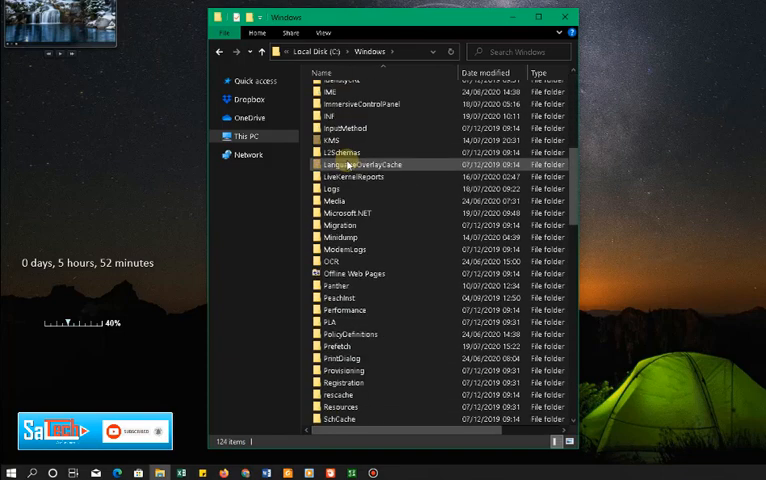
{"action": "scroll", "scroll_direction": "down", "scroll_amount": 3}
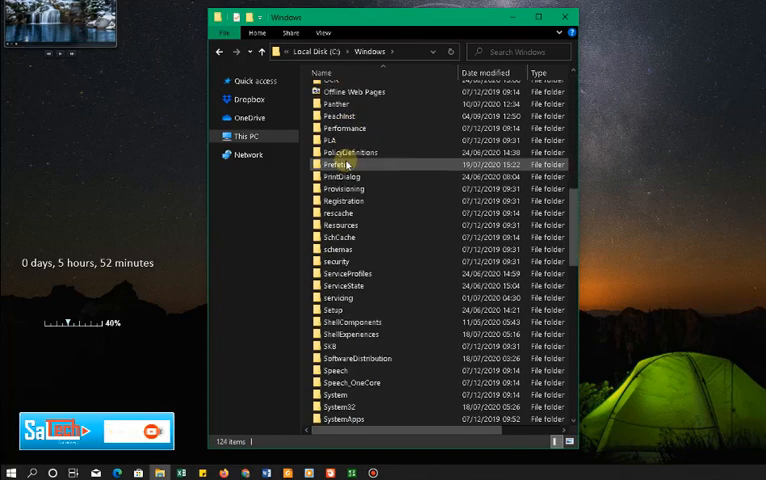
{"action": "scroll", "scroll_direction": "down", "scroll_amount": 3}
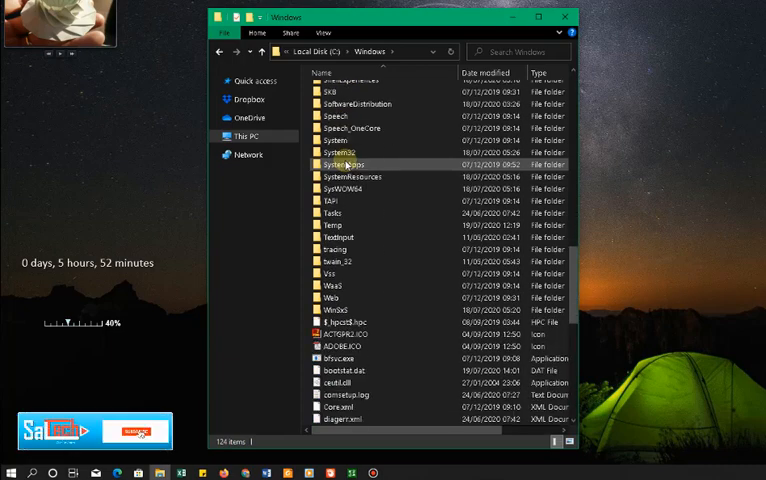
{"action": "scroll", "scroll_direction": "down", "scroll_amount": 3}
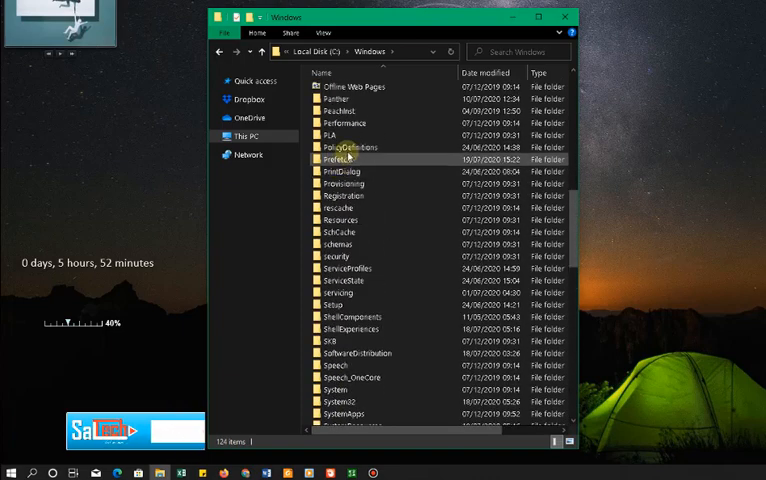
{"action": "scroll", "scroll_direction": "down", "scroll_amount": 3}
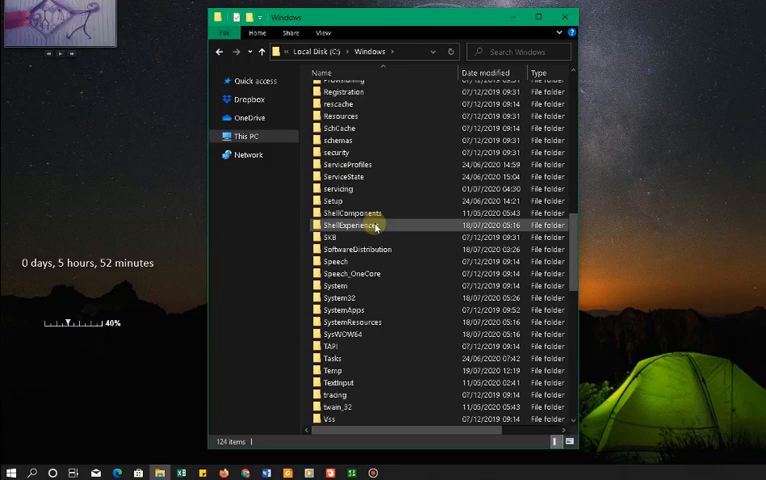
{"action": "mouse_move", "coordinate": [358, 250]}
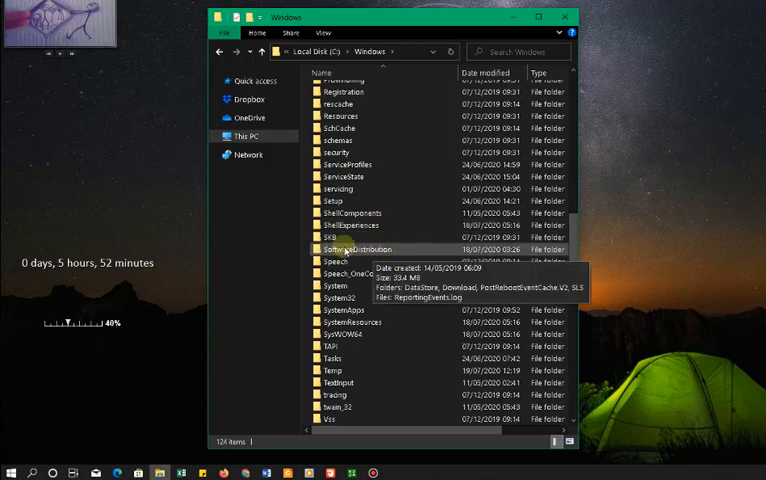
{"action": "double_click", "coordinate": [358, 248]}
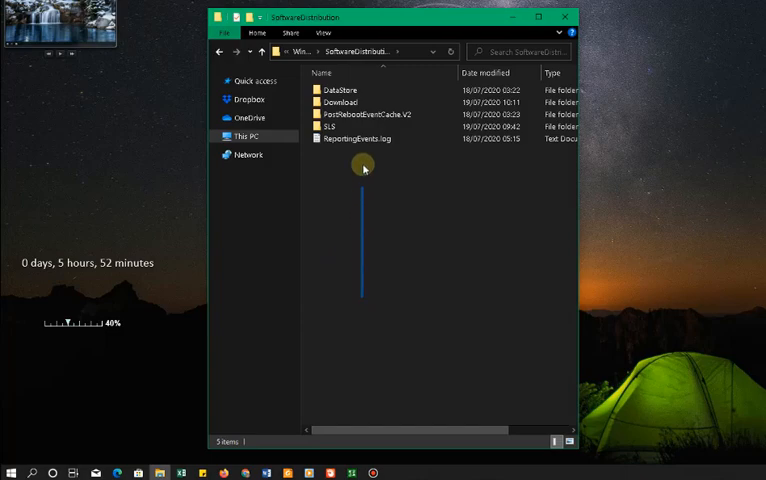
{"action": "key", "text": "ctrl+a"}
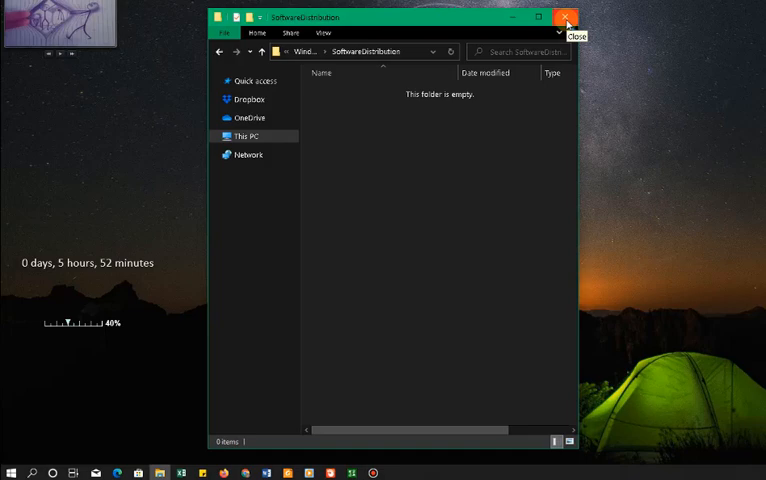
Close File Explorer and search for 'services' to launch the Services console
{"action": "left_click", "coordinate": [560, 16]}
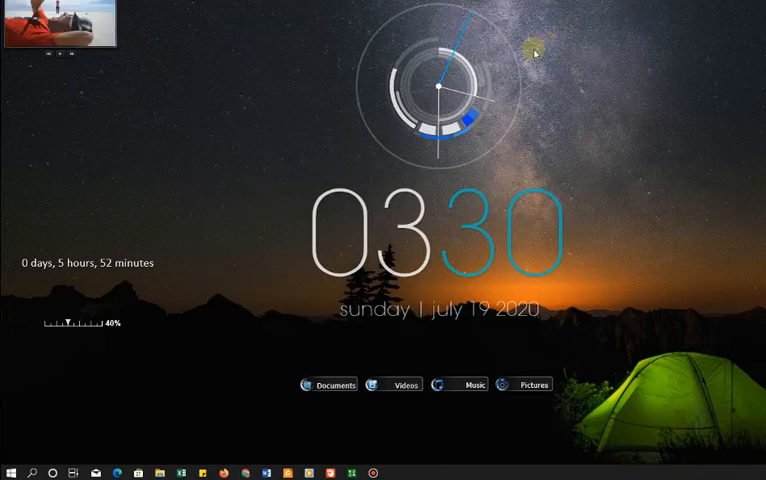
{"action": "mouse_move", "coordinate": [32, 424]}
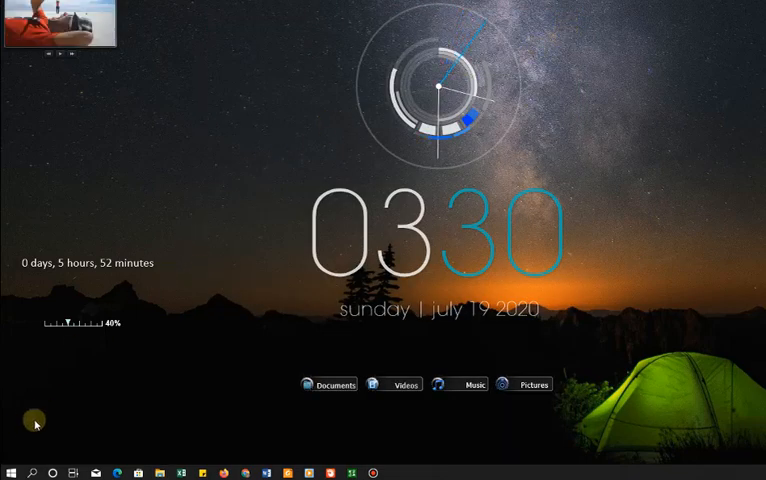
{"action": "mouse_move", "coordinate": [30, 466]}
{"action": "type", "text": "s"}
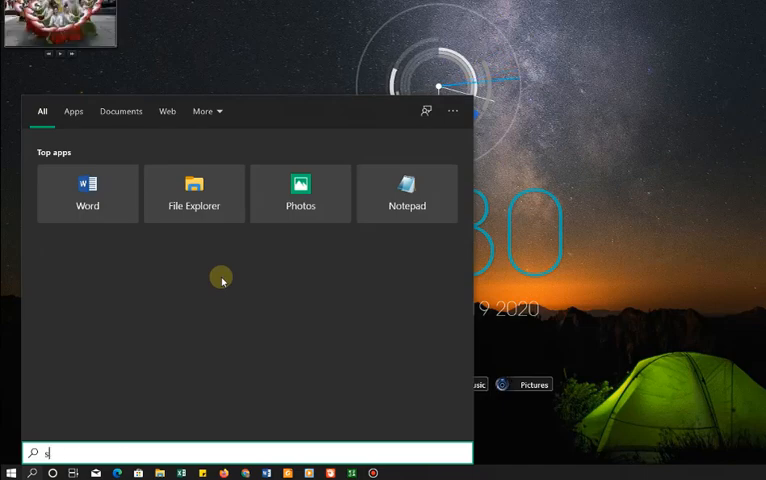
{"action": "type", "text": "ervices"}
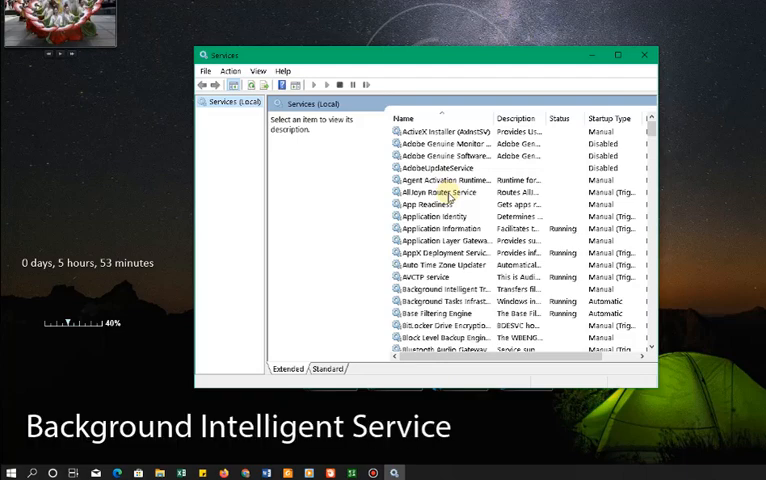
{"action": "mouse_move", "coordinate": [426, 300]}
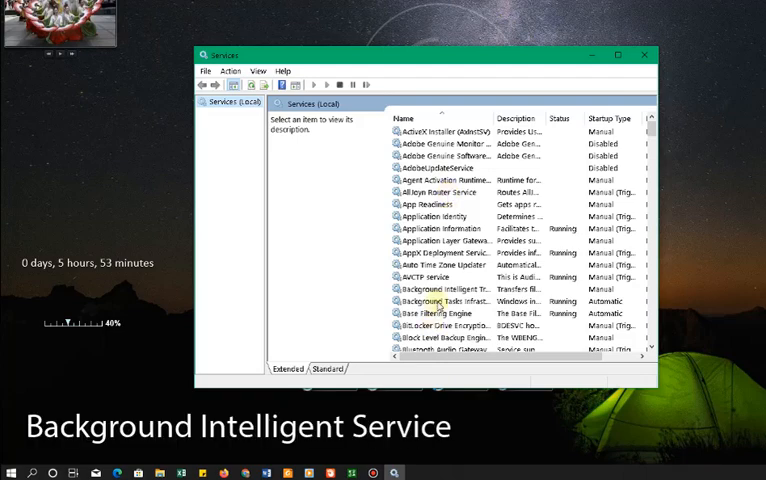
Set Background Intelligent Transfer Service to Automatic (Delayed Start), start it and confirm with OK
{"action": "double_click", "coordinate": [438, 288]}
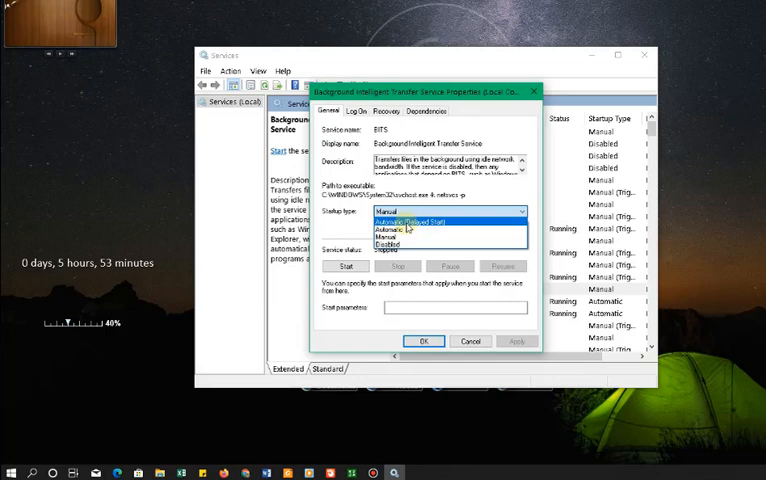
{"action": "left_click", "coordinate": [410, 220]}
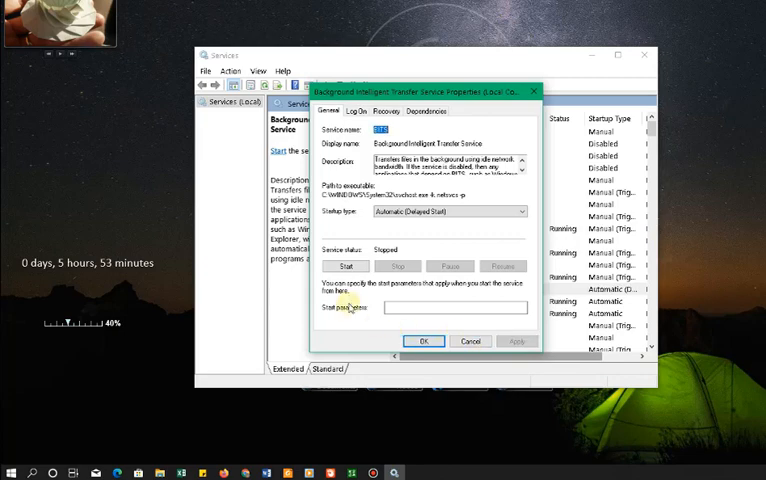
{"action": "left_click", "coordinate": [344, 266]}
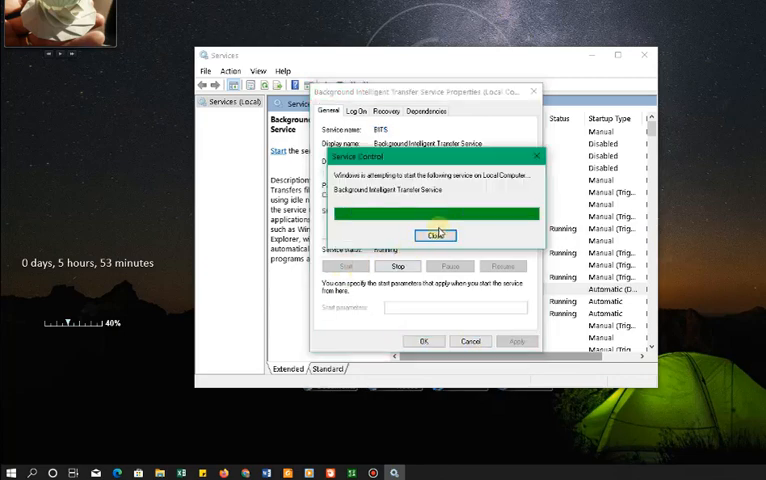
{"action": "left_click", "coordinate": [436, 236]}
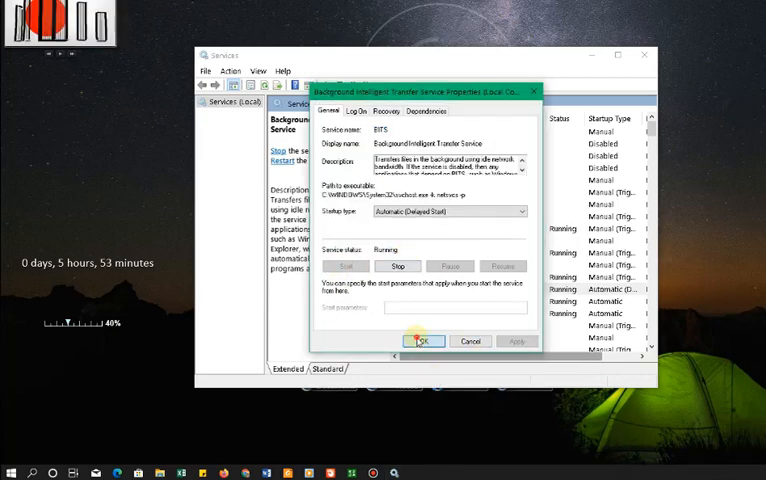
{"action": "left_click", "coordinate": [424, 340]}
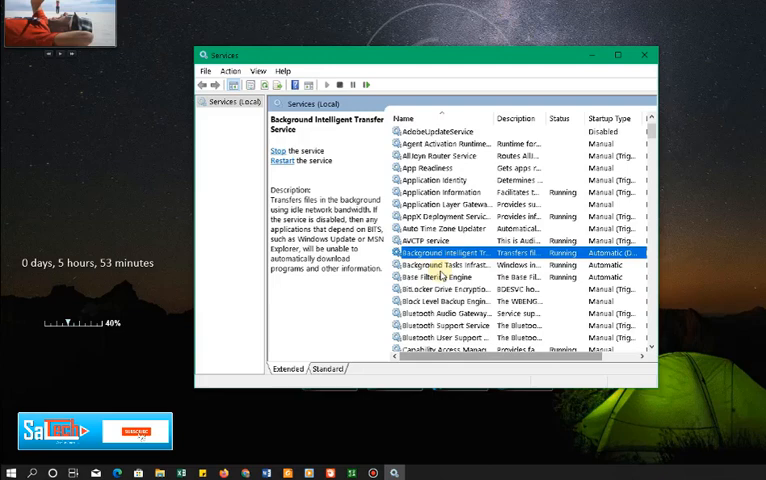
Set Cryptographic Services to Automatic startup, confirm it is running and close its properties with OK
{"action": "scroll", "scroll_direction": "down", "scroll_amount": 3}
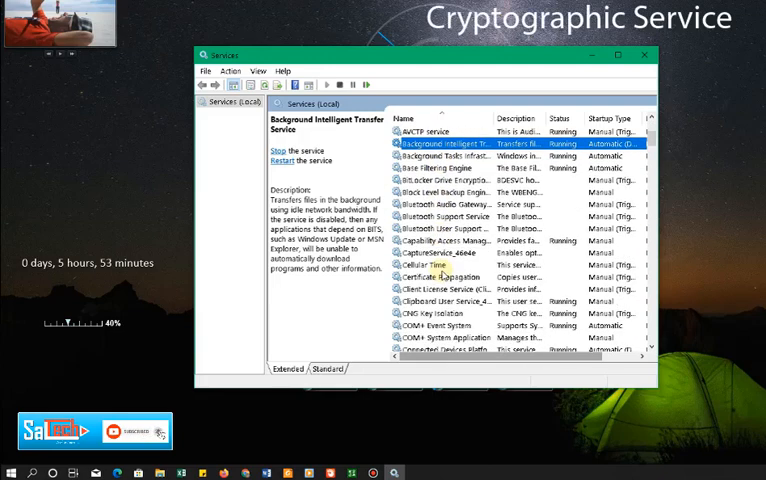
{"action": "scroll", "scroll_direction": "down", "scroll_amount": 3}
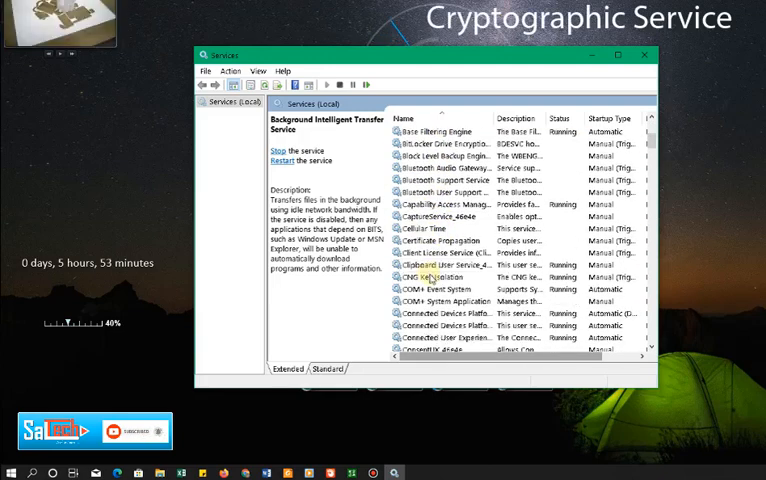
{"action": "scroll", "scroll_direction": "down", "scroll_amount": 3}
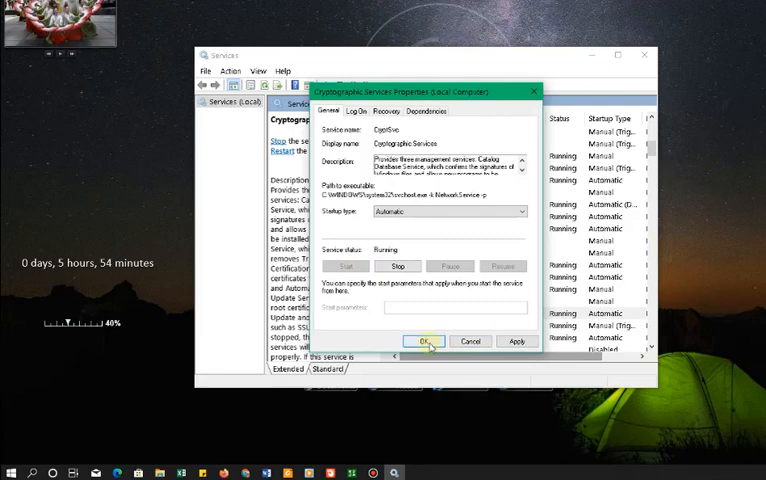
{"action": "left_click", "coordinate": [424, 340]}
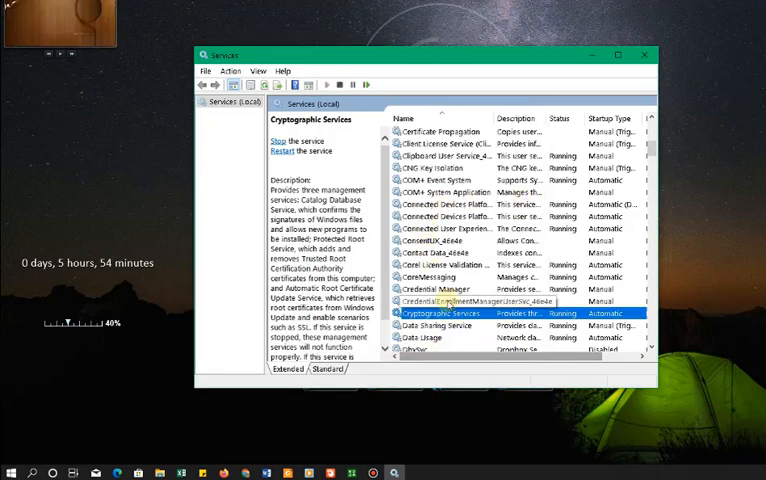
Set the Windows Update service to Automatic startup, start it and confirm with OK
{"action": "scroll", "scroll_direction": "down", "scroll_amount": 3}
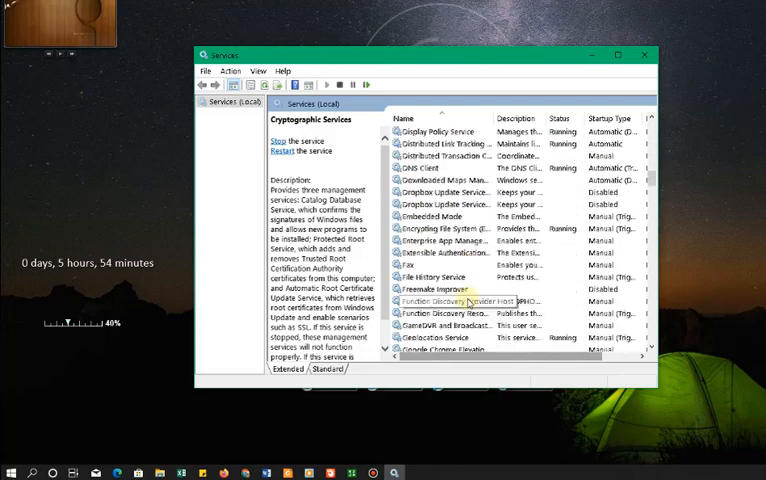
{"action": "scroll", "scroll_direction": "down", "scroll_amount": 3}
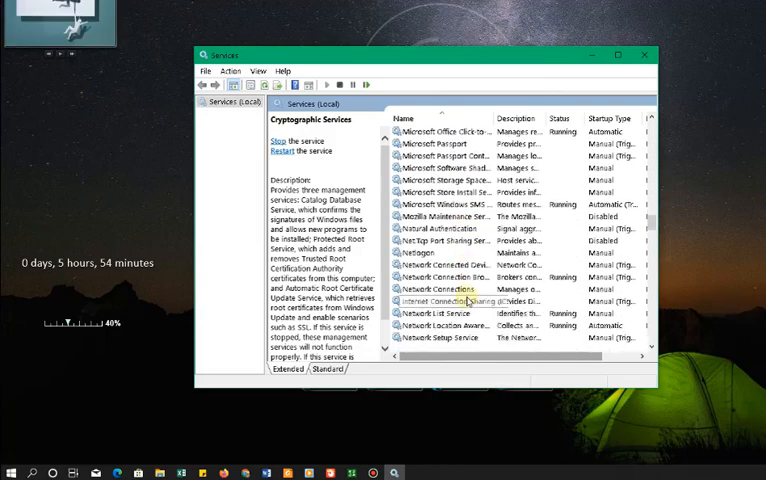
{"action": "scroll", "scroll_direction": "down", "scroll_amount": 3}
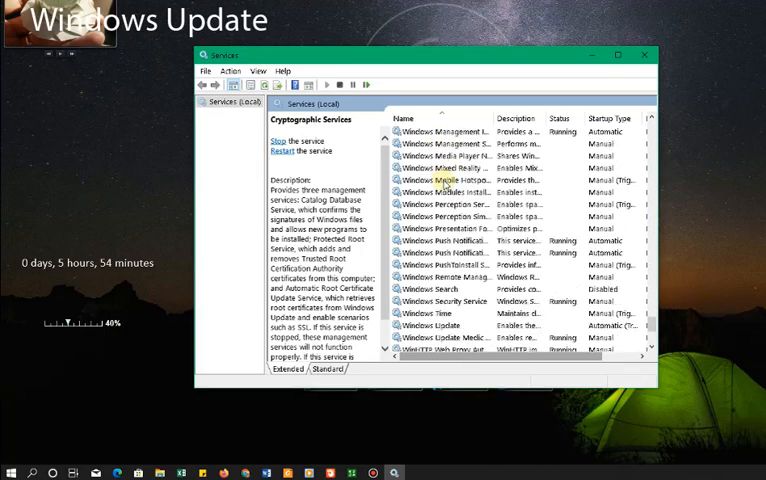
{"action": "scroll", "scroll_direction": "down", "scroll_amount": 3}
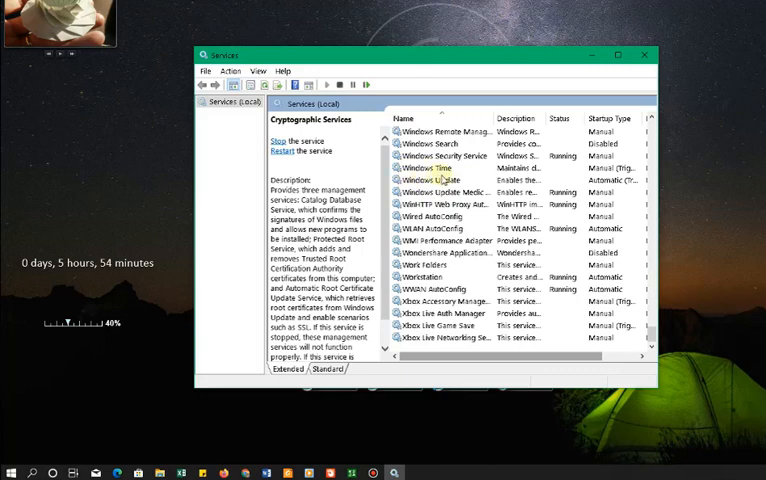
{"action": "double_click", "coordinate": [432, 180]}
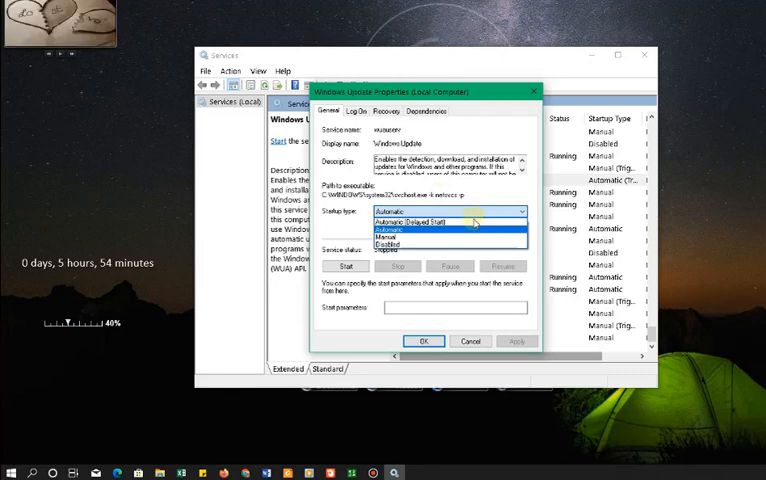
{"action": "left_click", "coordinate": [404, 228]}
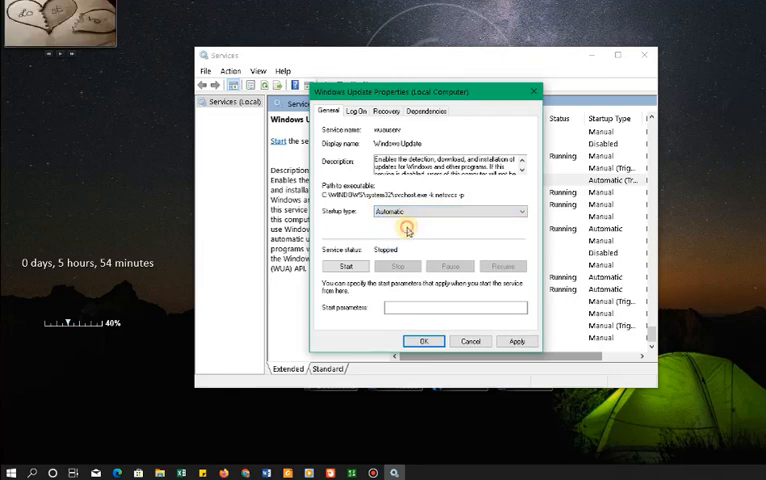
{"action": "left_click", "coordinate": [346, 266]}
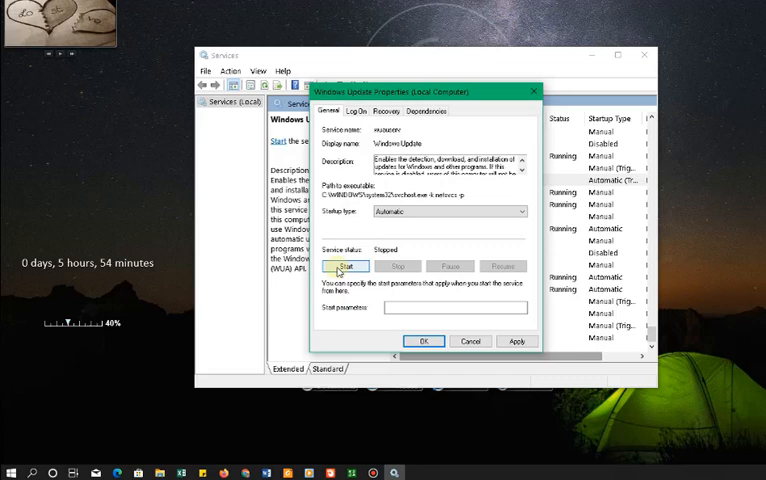
{"action": "left_click", "coordinate": [346, 266]}
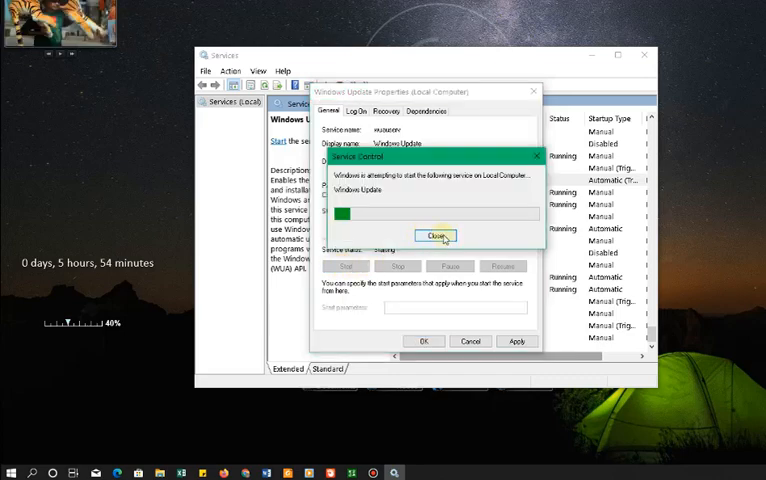
{"action": "left_click", "coordinate": [434, 236]}
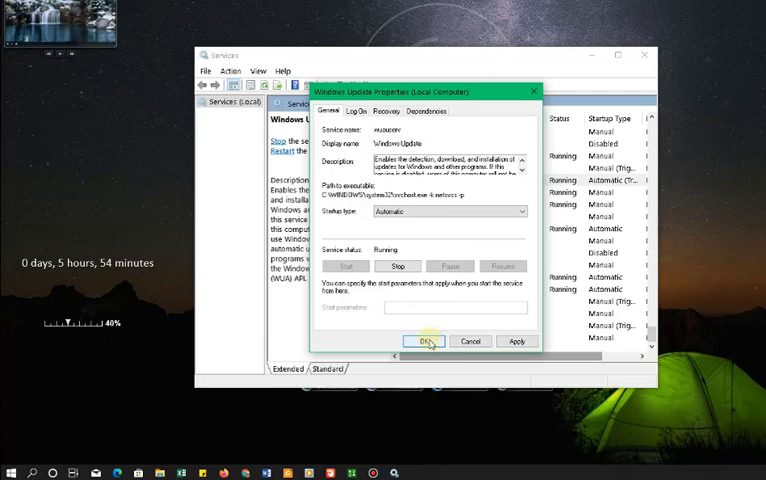
{"action": "left_click", "coordinate": [426, 340]}
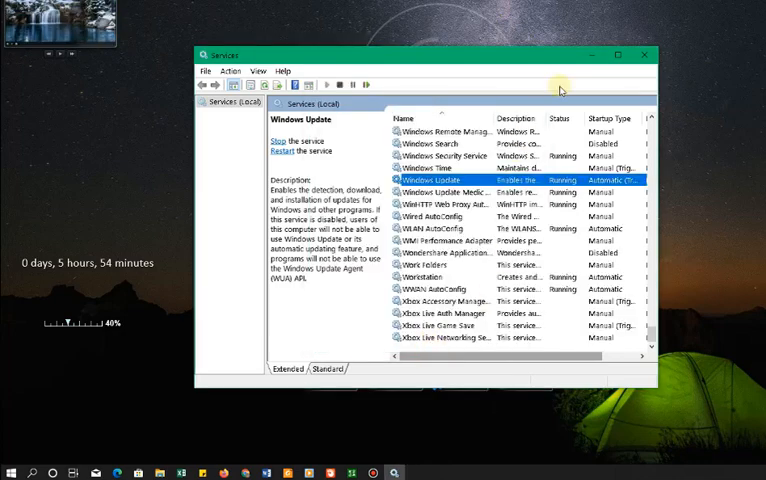
Close the Services console, leaving the desktop showing
{"action": "left_click", "coordinate": [642, 54]}
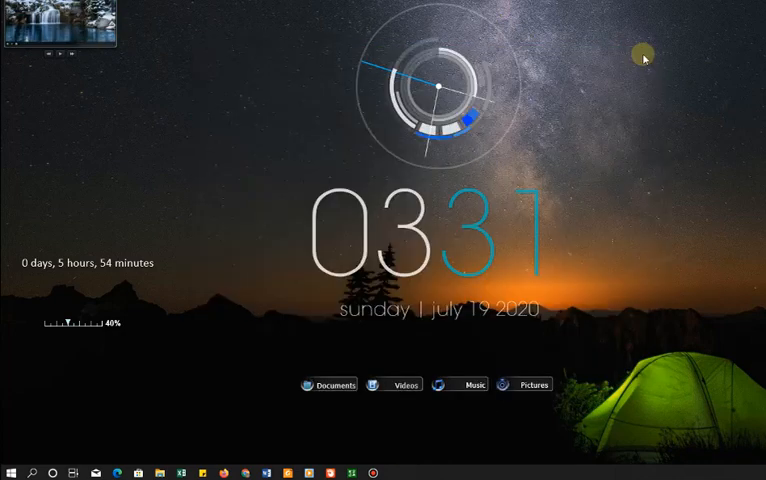